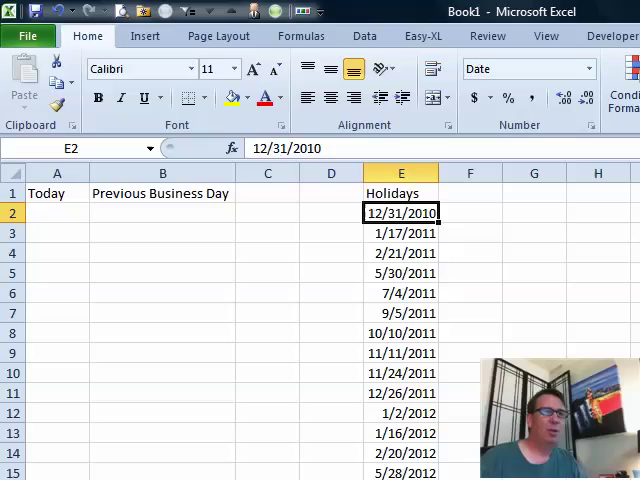
- Enter 9/6/2011 in A2 and format it as Long Date, showing Tuesday, September 06, 2011
left_click(57, 212)
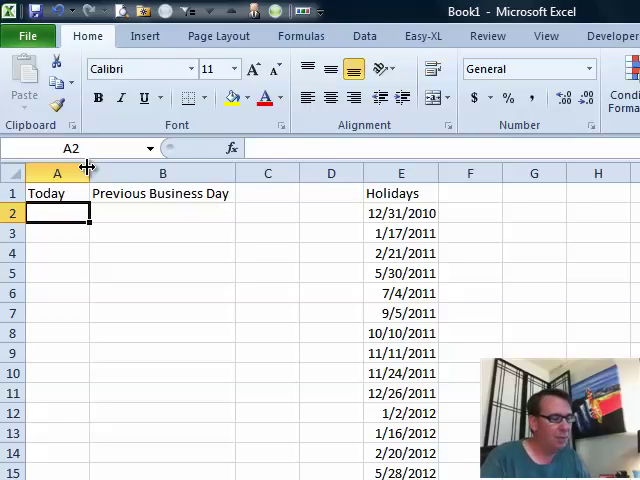
type("9/6/2011")
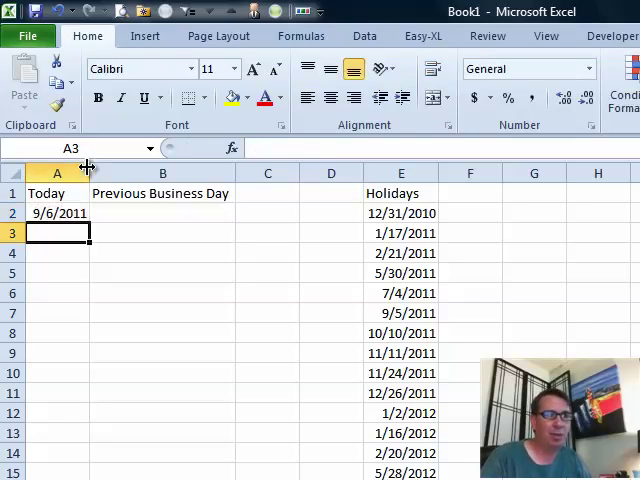
left_click(57, 213)
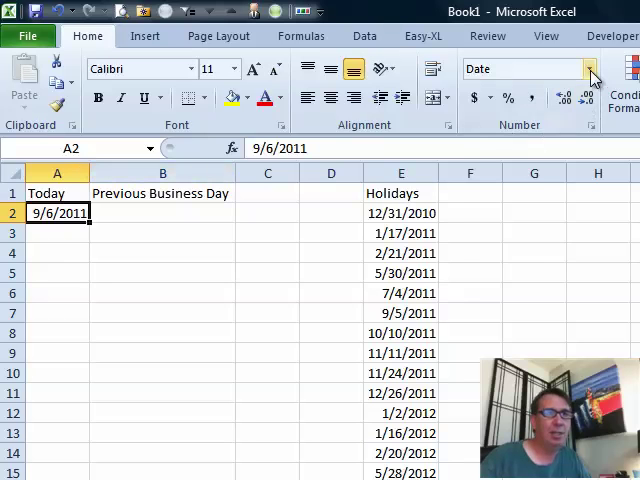
left_click(591, 69)
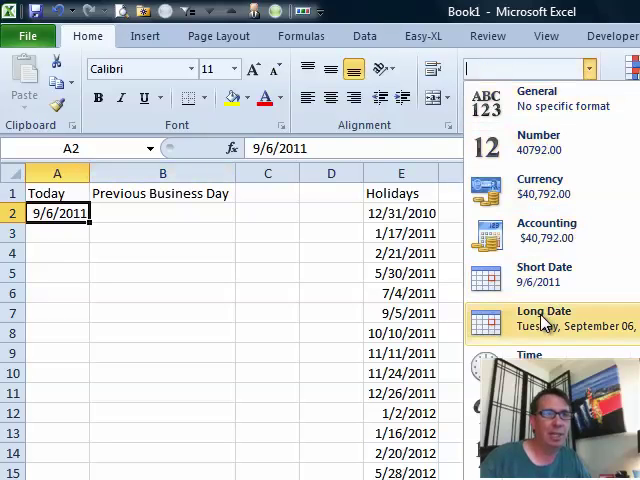
left_click(544, 318)
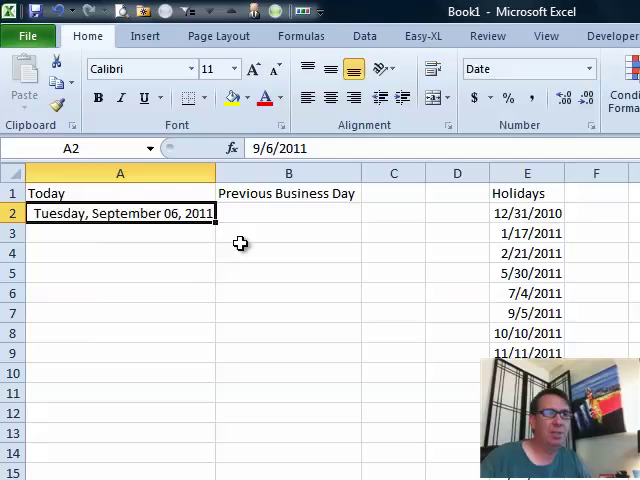
left_click(288, 213)
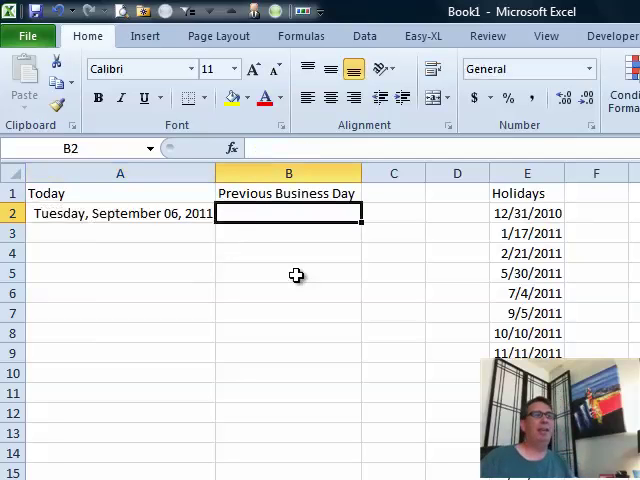
mouse_move(433, 197)
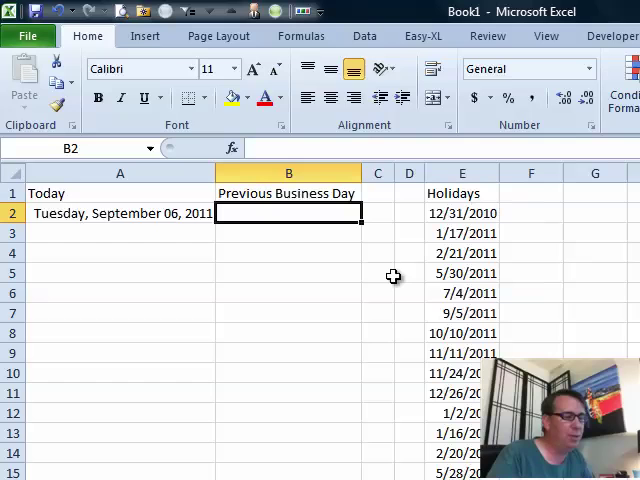
- Enter =WORKDAY(A2,-1) in B2, returning Monday, September 05, 2011
type("=WORKDAY(")
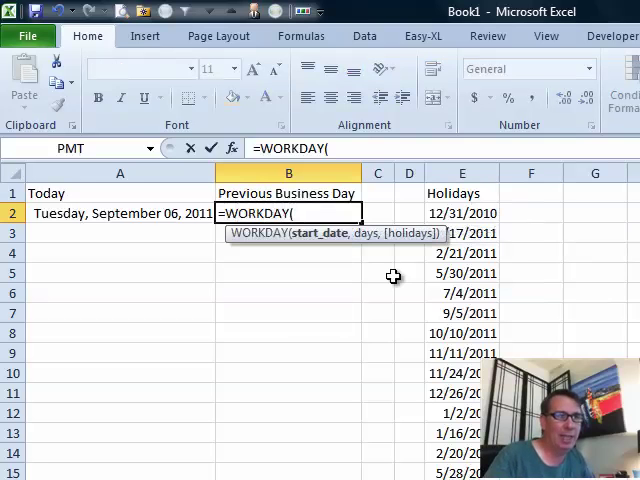
left_click(120, 213)
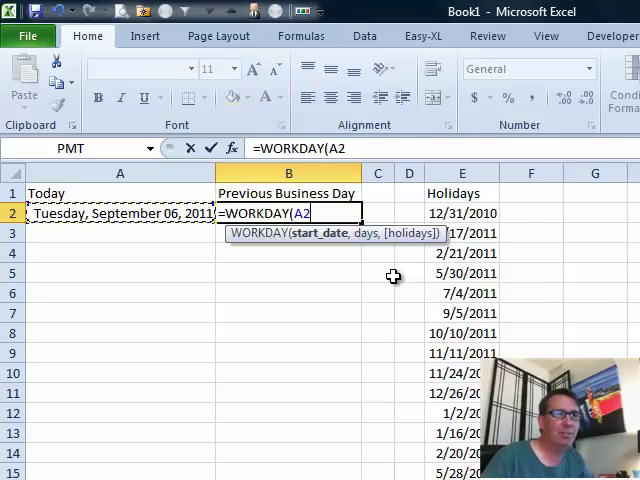
type(",")
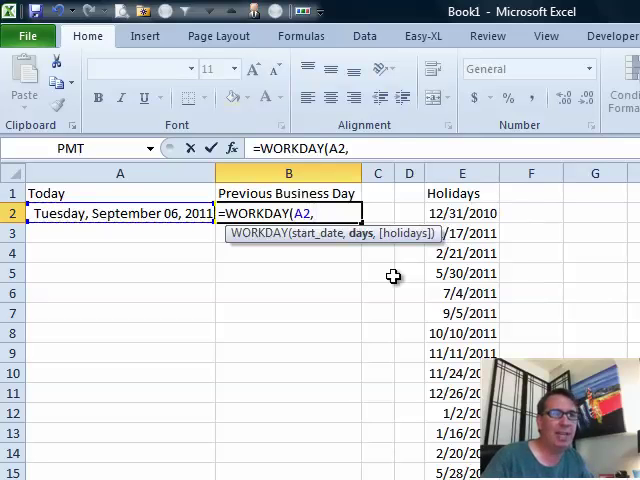
type("-1,")
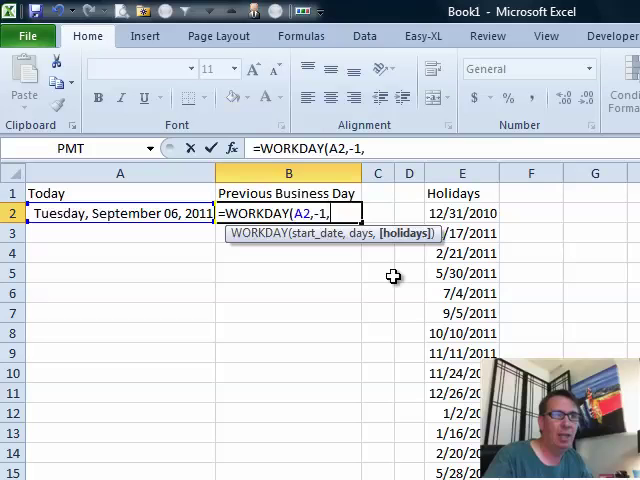
key("Backspace")
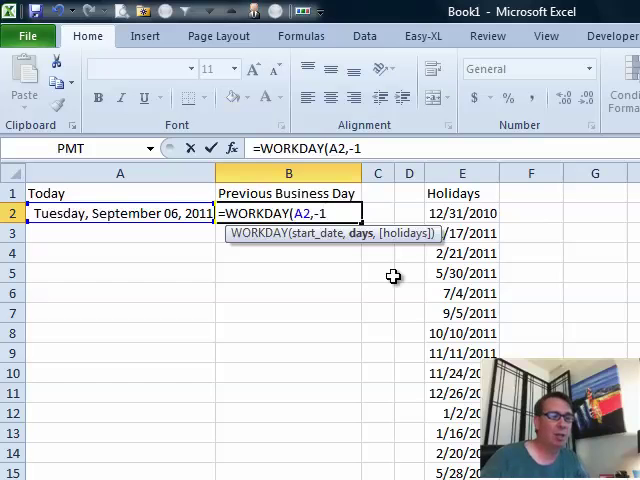
key("Enter")
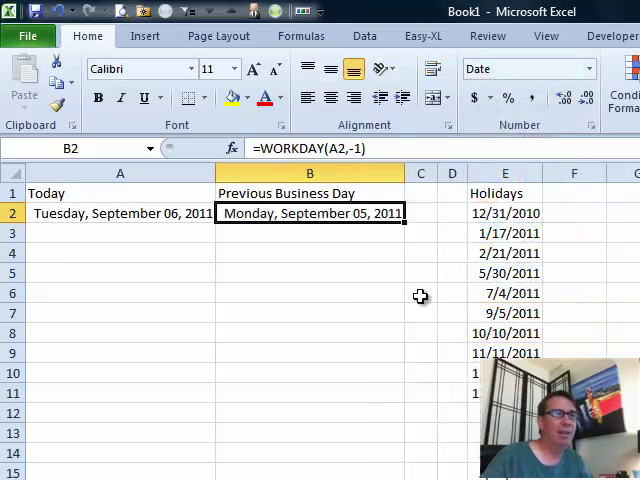
mouse_move(500, 313)
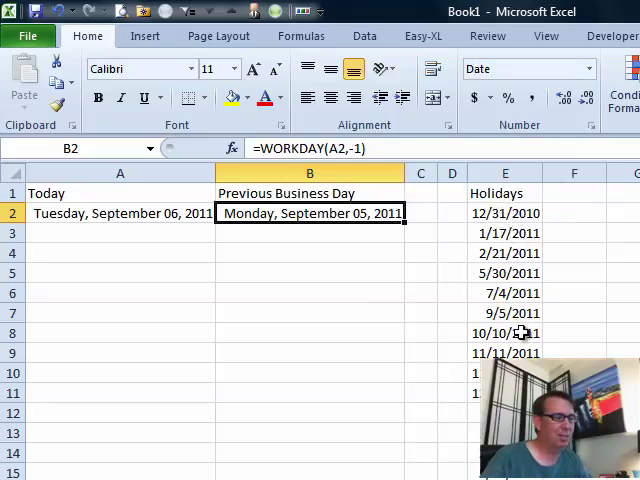
- Add the E2:E21 holiday range to the B2 WORKDAY formula, giving Friday, September 02, 2011
double_click(310, 213)
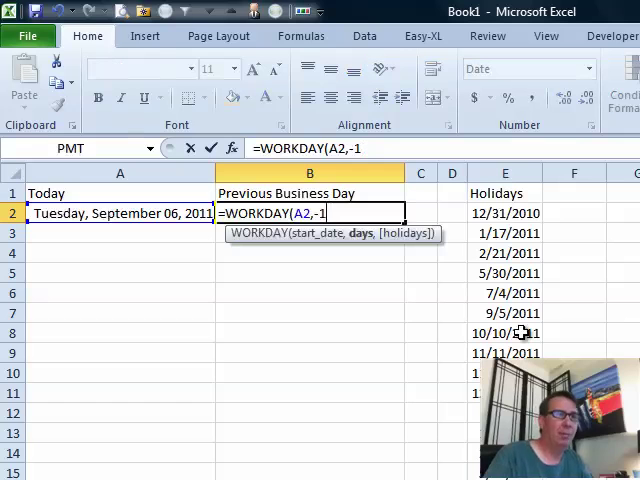
type(",")
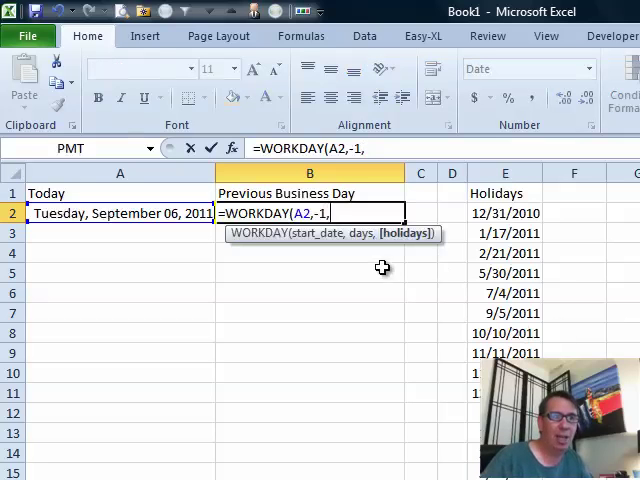
left_click(504, 213)
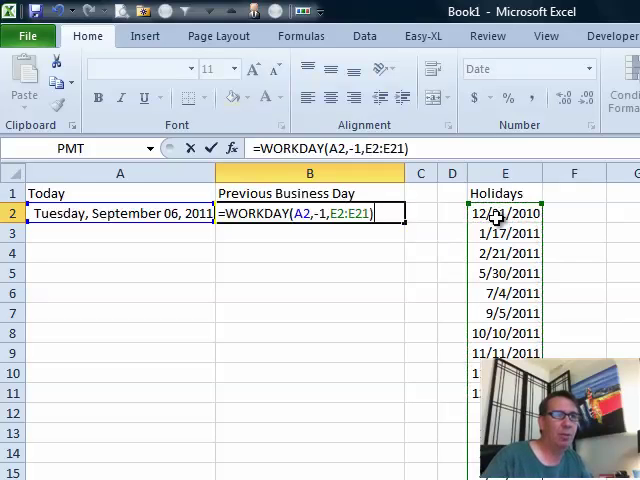
key("Enter")
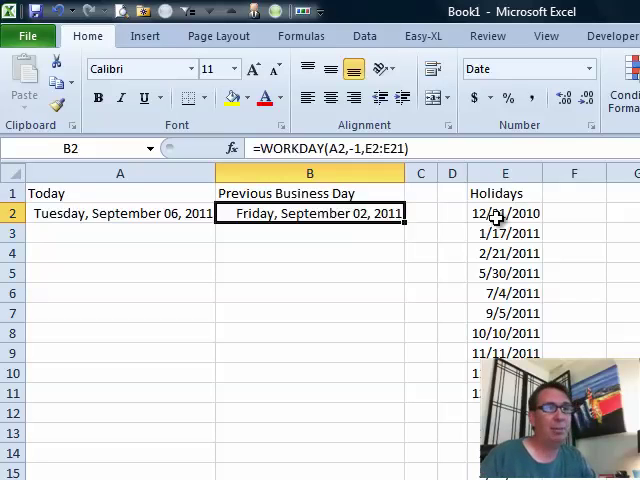
double_click(310, 213)
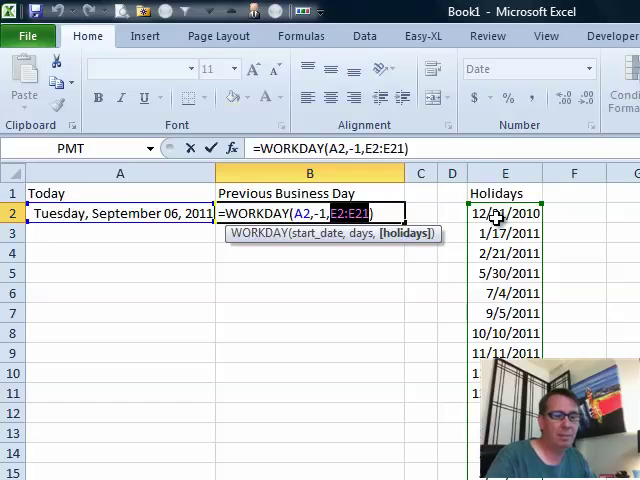
- Convert the E2:E21 holiday reference in B2 to constant dates and clear column E
key("F9")
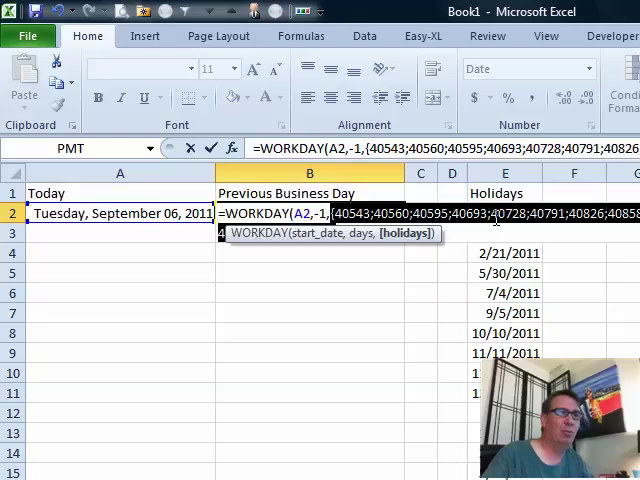
left_click(505, 212)
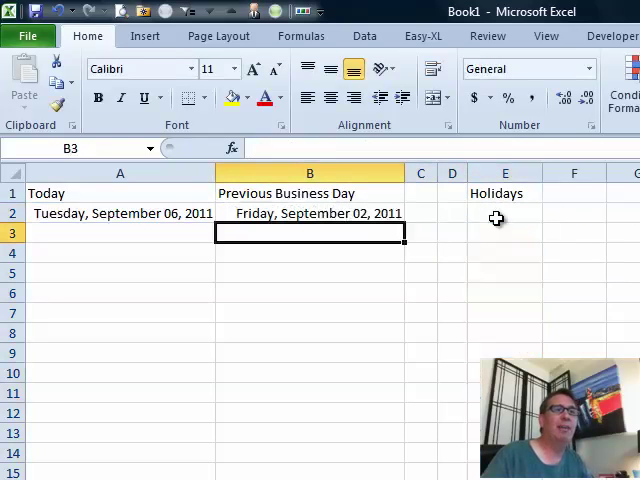
left_click(120, 232)
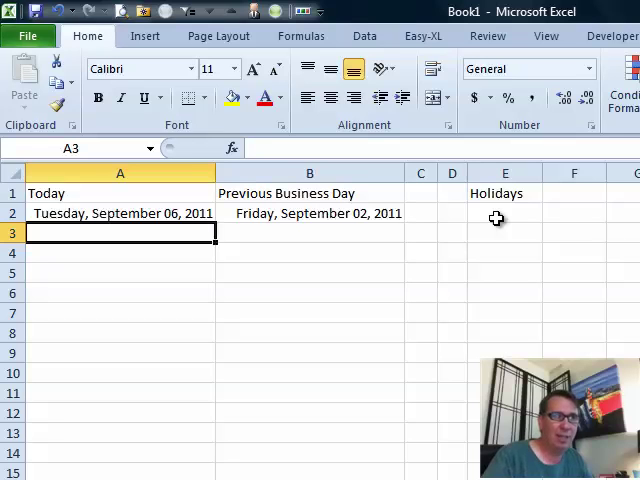
- Enter 9/6/2011 in A3 and begin =WORKDAY.INTL(A3,-1, in B3, browsing the weekend options
type("7:48 AM9/6/2011")
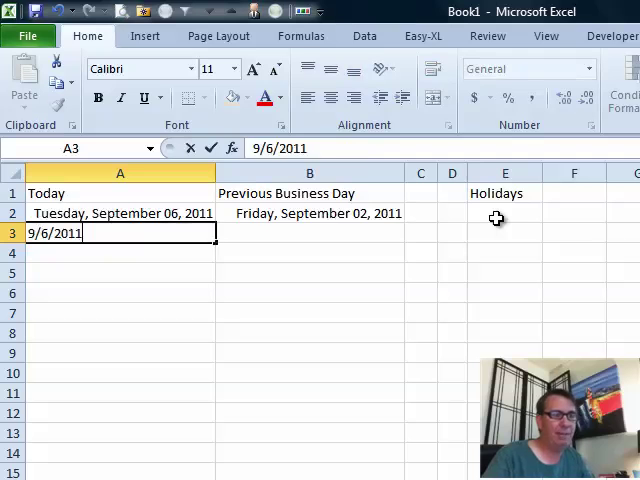
type("=")
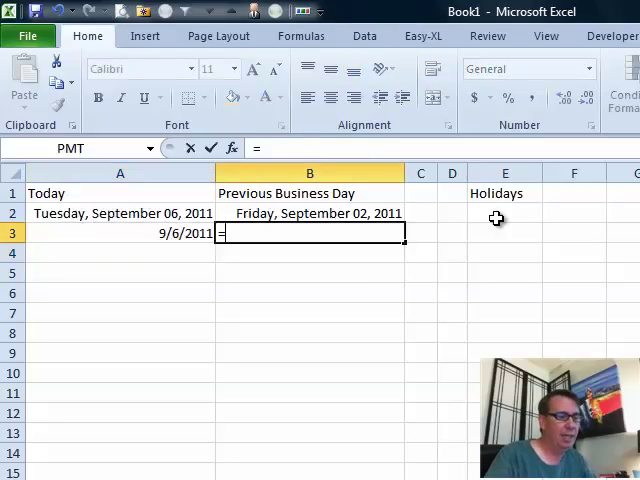
type("WORKDAY.INTL(A3")
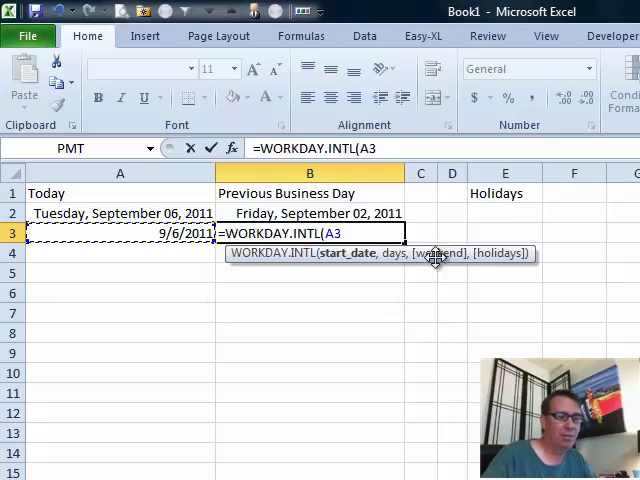
type(",-1")
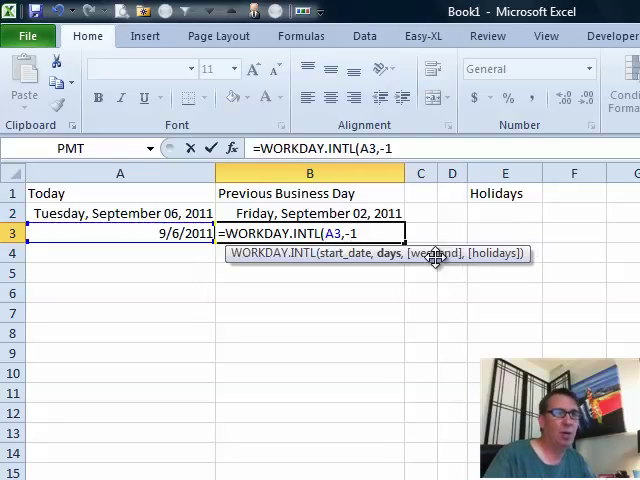
type(",")
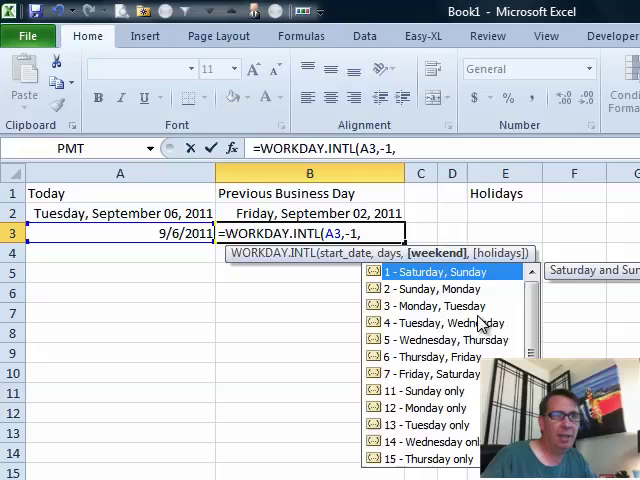
scroll("down", 3)
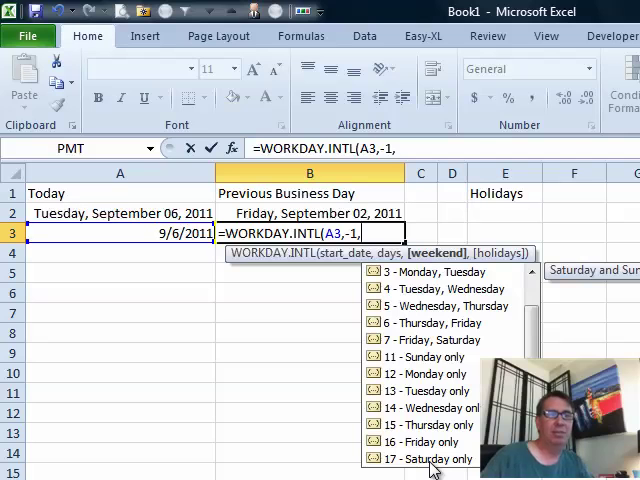
mouse_move(445, 362)
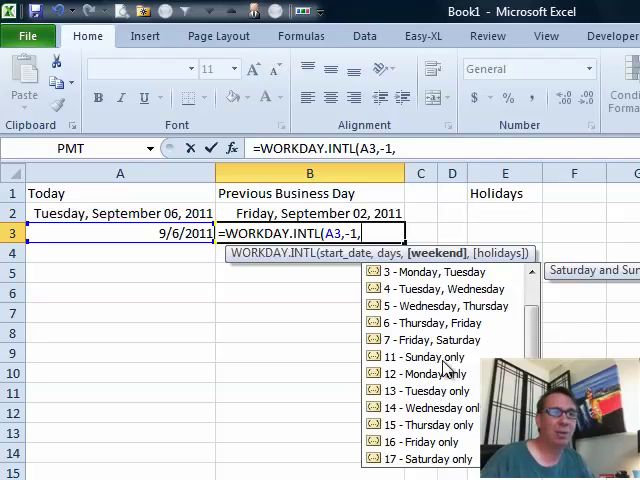
mouse_move(425, 425)
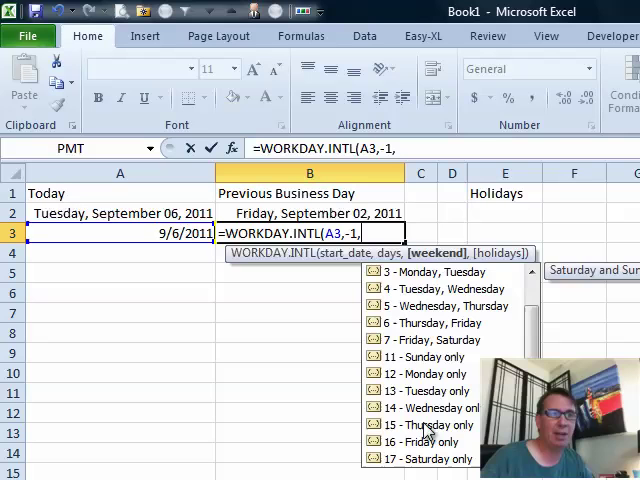
mouse_move(450, 357)
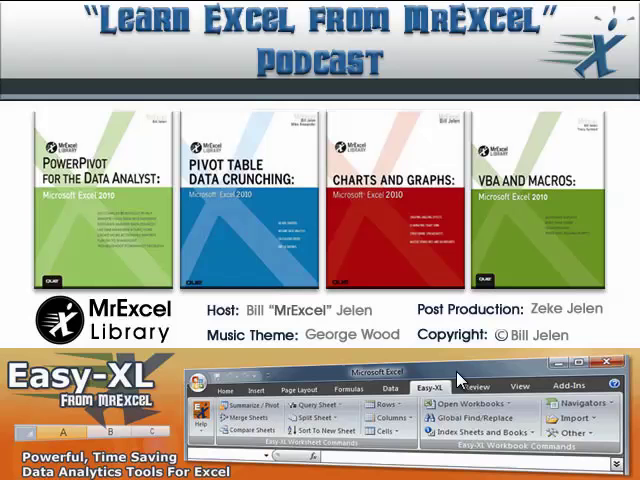
mouse_move(495, 374)
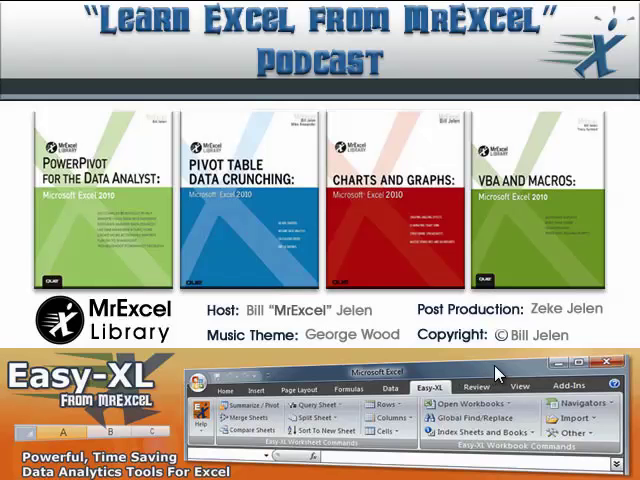